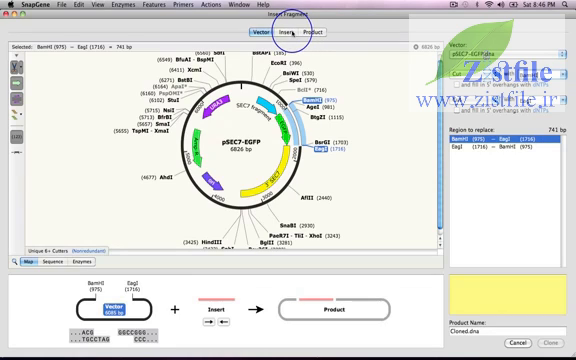
Move to the Fragment tab to choose the insert for pSEC7-EGFP.
click(288, 32)
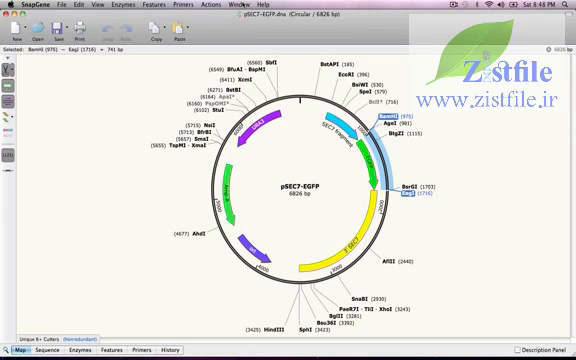
Bring the other open cloning window to the front via the Window menu.
click(220, 8)
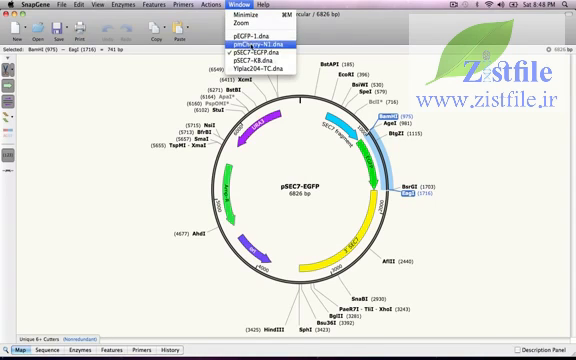
click(232, 44)
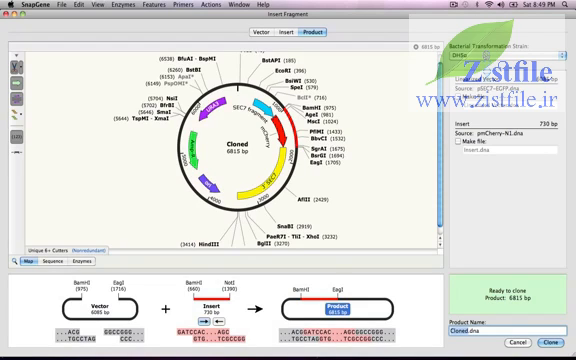
Name the product pSec7-mCherry and run the simulated cloning.
text(pSec7-mCherry)
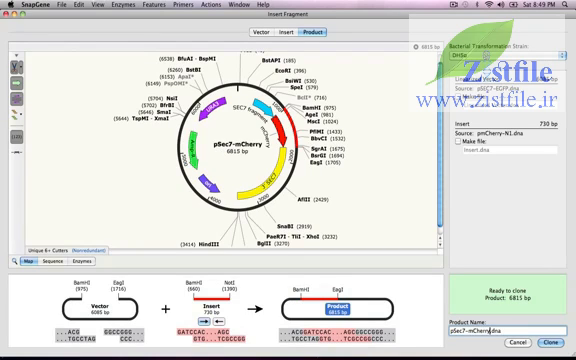
click(552, 338)
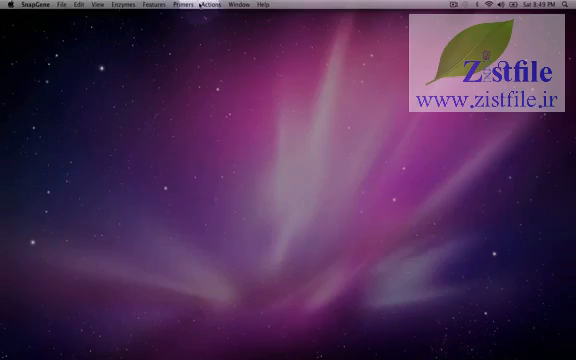
Start an Insert Two Fragments simulation from the Actions menu.
click(204, 4)
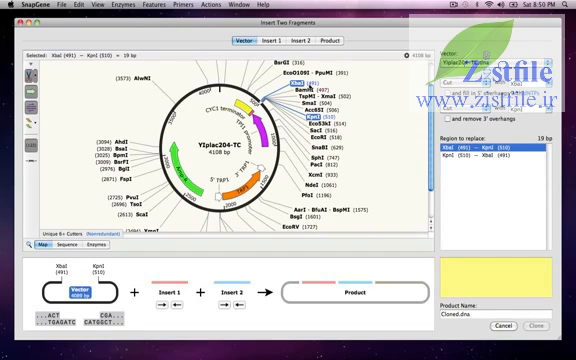
Define the first insert fragment from its source plasmid for YIplac204-TC.
click(276, 40)
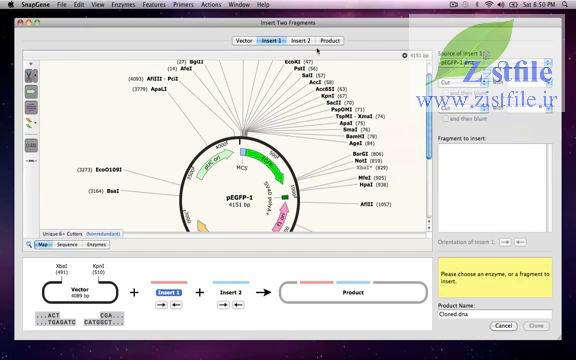
click(222, 8)
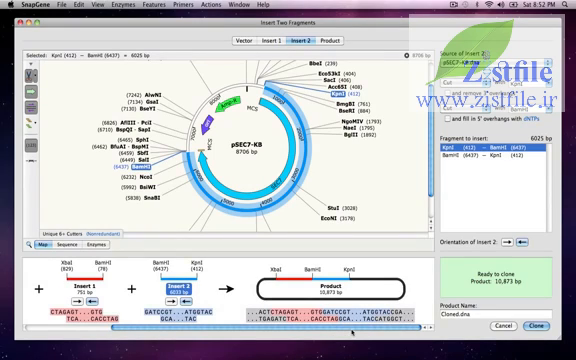
Confirm the product YIplac204-TC-Sec7-EGFP and clone it to display its map.
click(360, 38)
text(Yiplac204-TC-Sec7-EGFP)
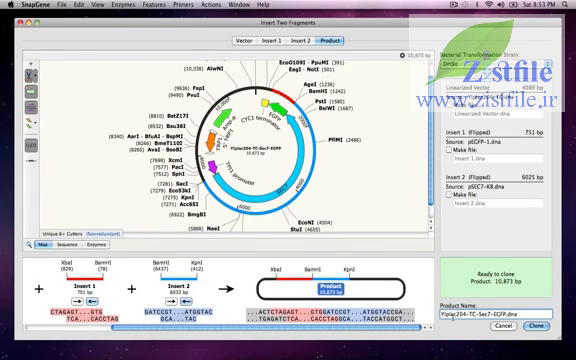
click(536, 326)
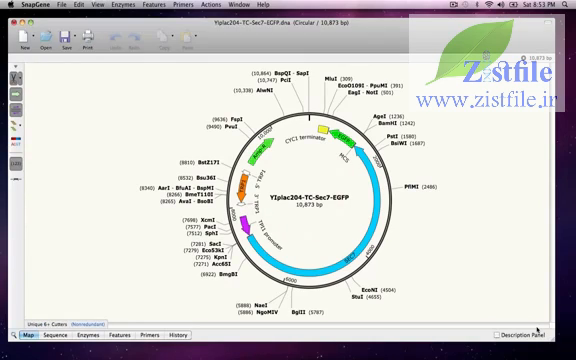